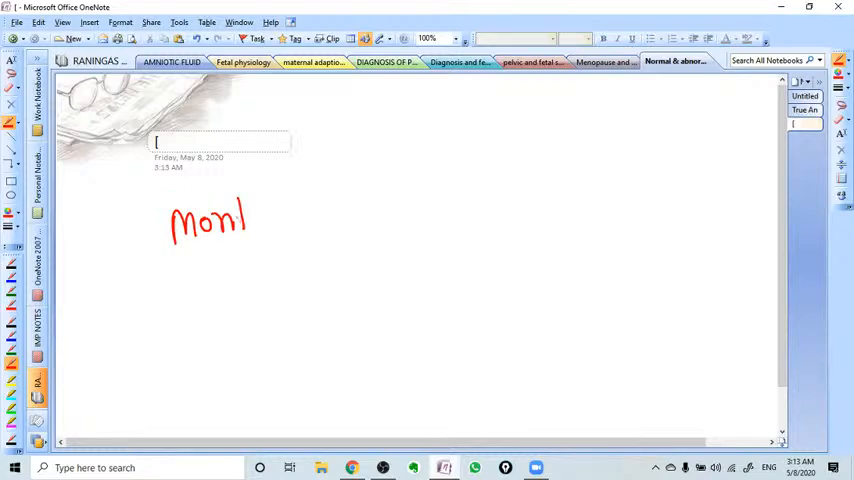
Step: Handwrite the 'Montevideo Units' title in red ink at the top of the page and underline it
drag(240, 215, 345, 215)
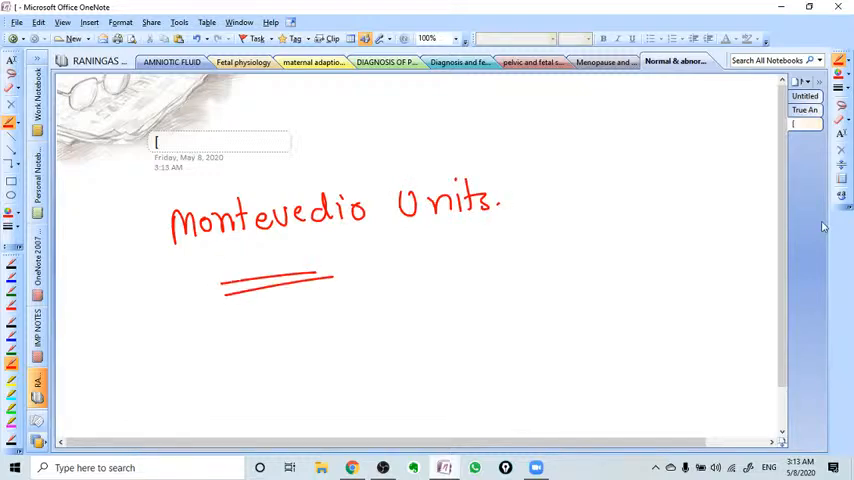
Step: Scroll down to bring blank space below the underlined heading into view
scroll(down, 3)
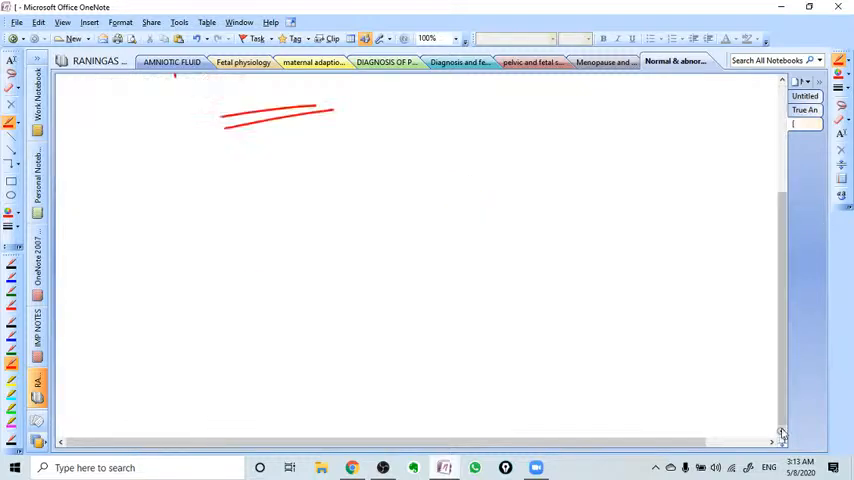
mouse_move(11, 323)
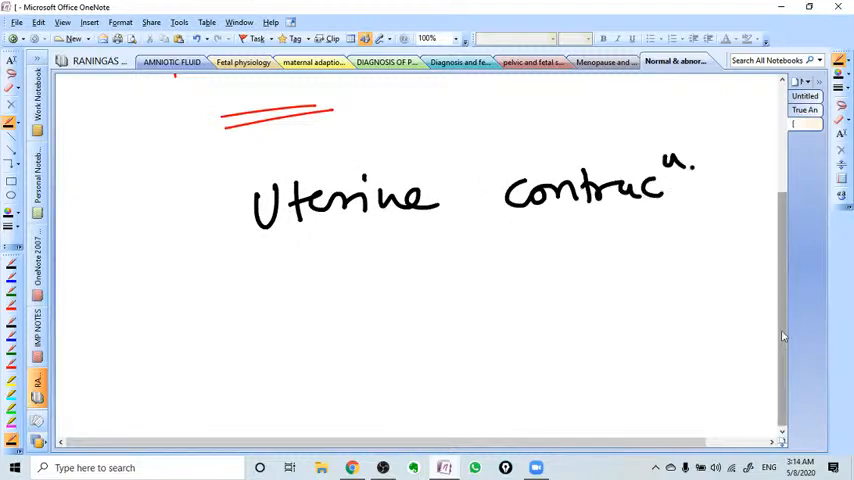
Step: Sketch the uterus outline with upward pressure arrows labelled '15 mmHg'
scroll(down, 3)
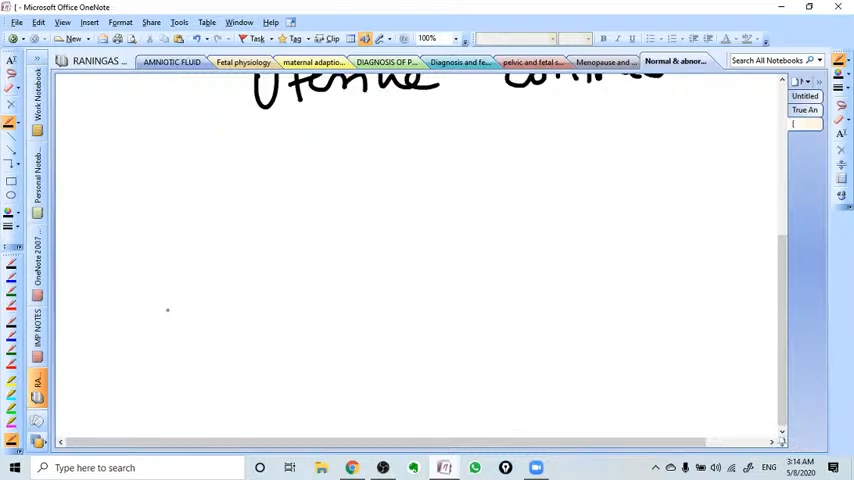
mouse_move(162, 255)
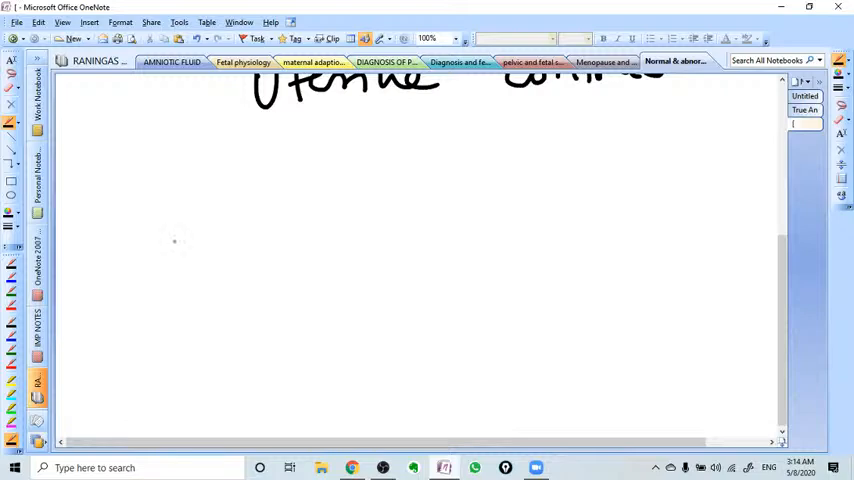
drag(128, 230, 255, 218)
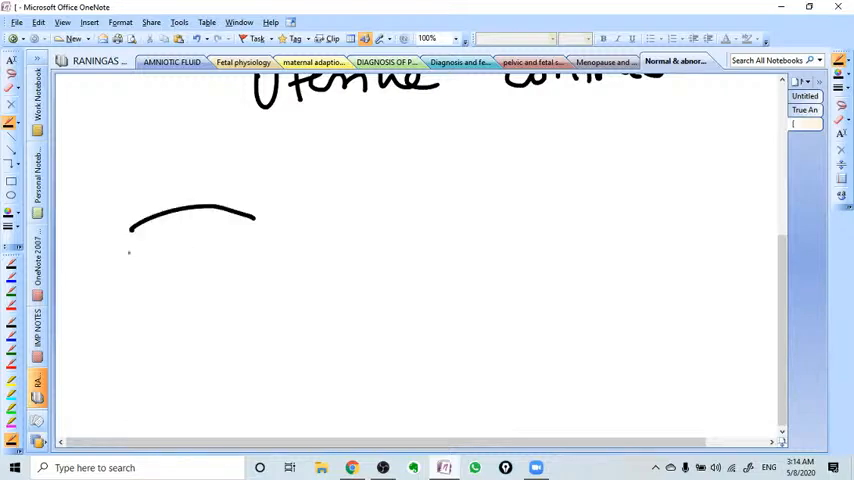
drag(130, 230, 210, 360)
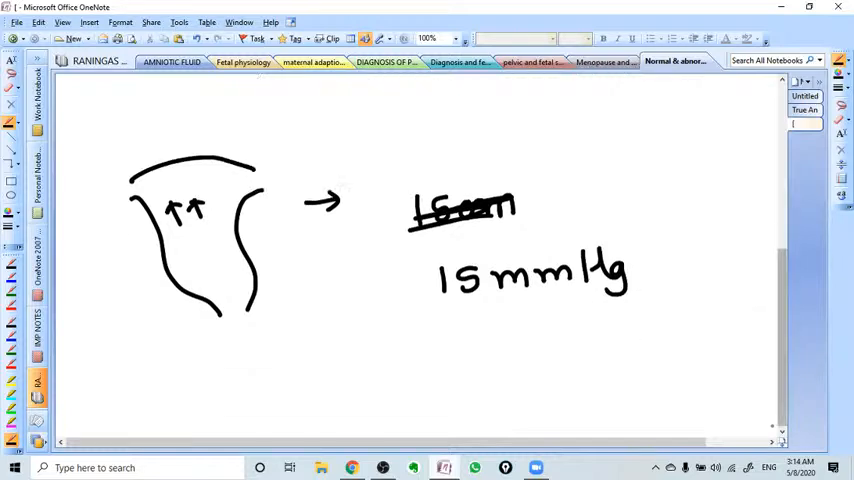
scroll(down, 3)
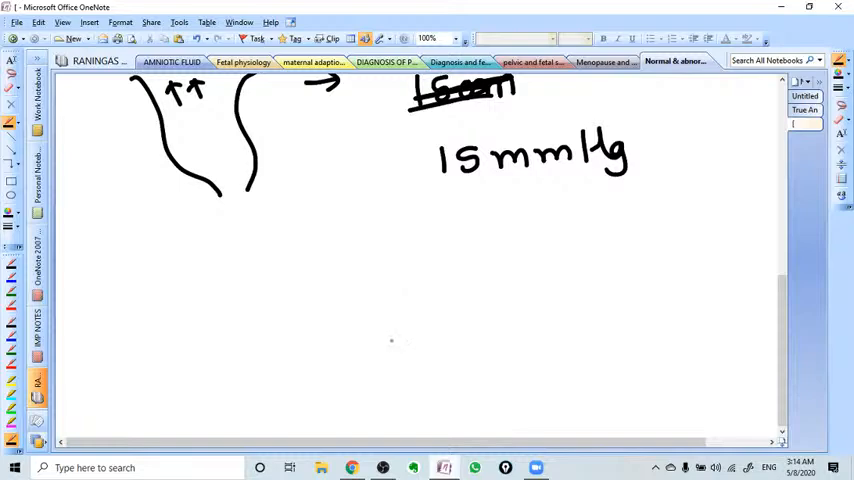
Step: Handwrite 'Montevideo Units = Number of contractions in 10 min × intensity of each contraction'
drag(448, 200, 510, 207)
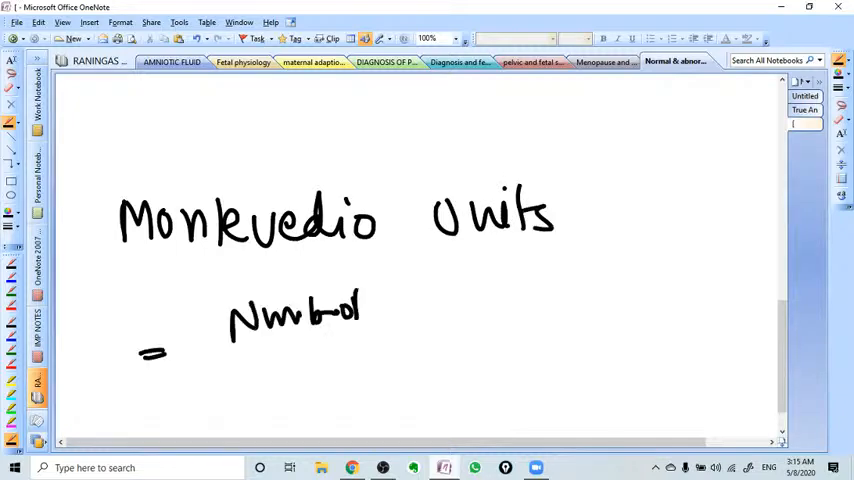
text(contru)
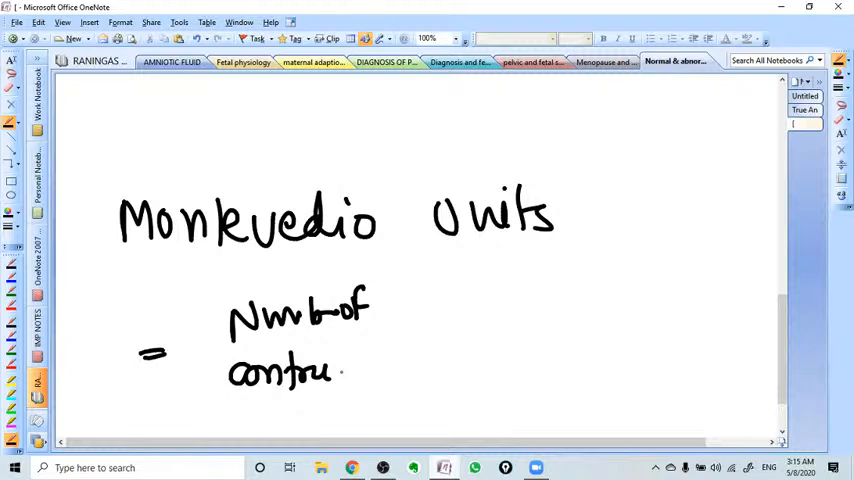
text(in 10 min)
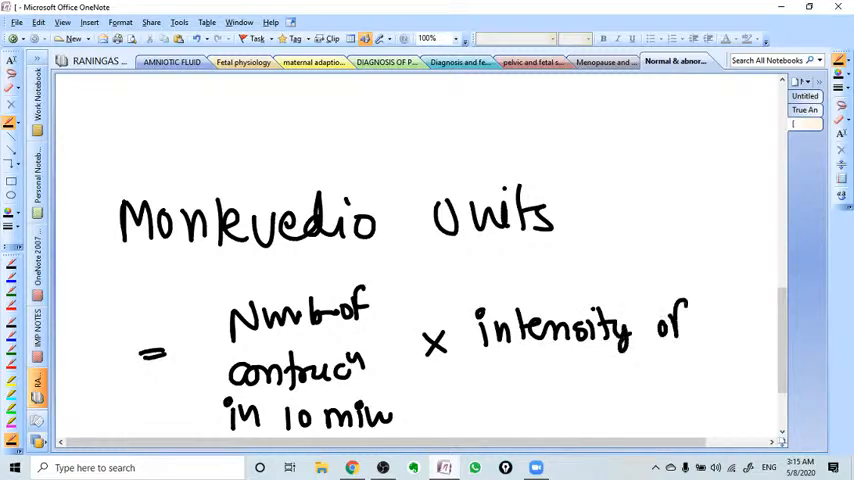
text(each)
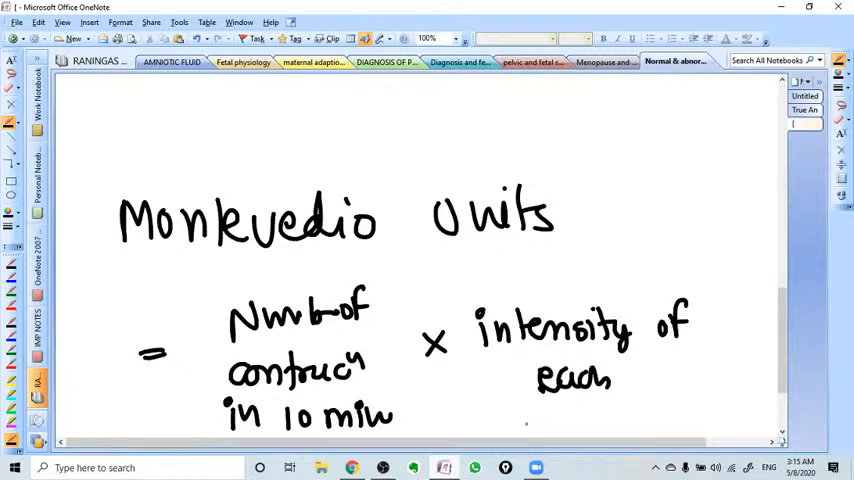
text(contracl)
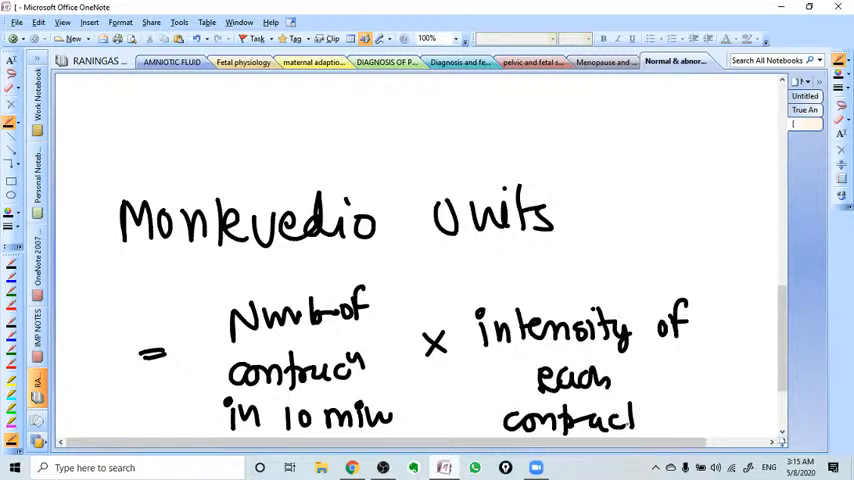
Step: Handwrite '3 × 60 ⇒ 180 Montevideo Unit' and double-underline the abbreviation MVU
scroll(down, 3)
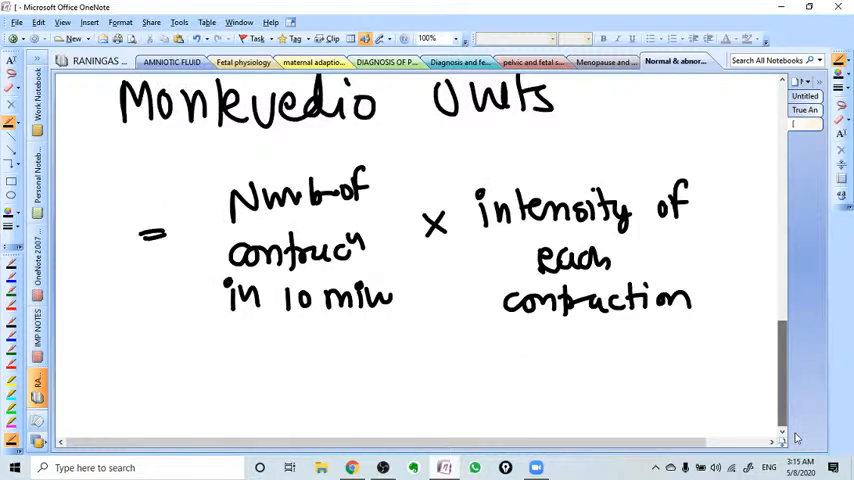
scroll(down, 3)
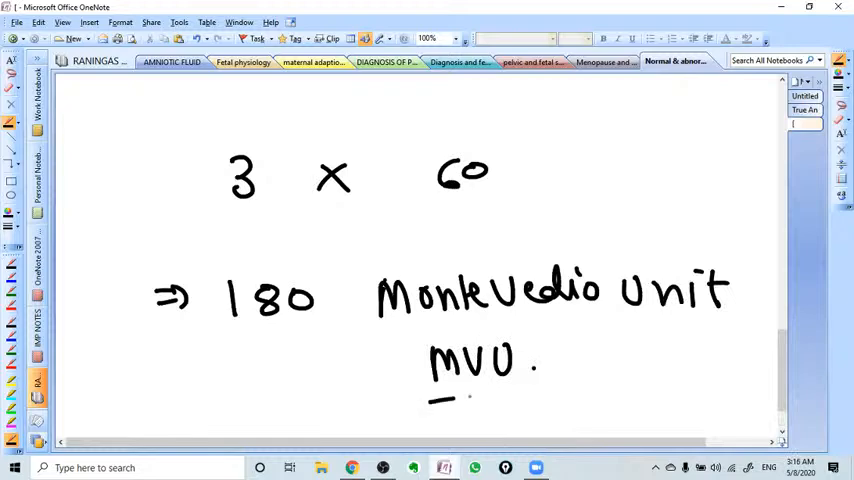
scroll(down, 3)
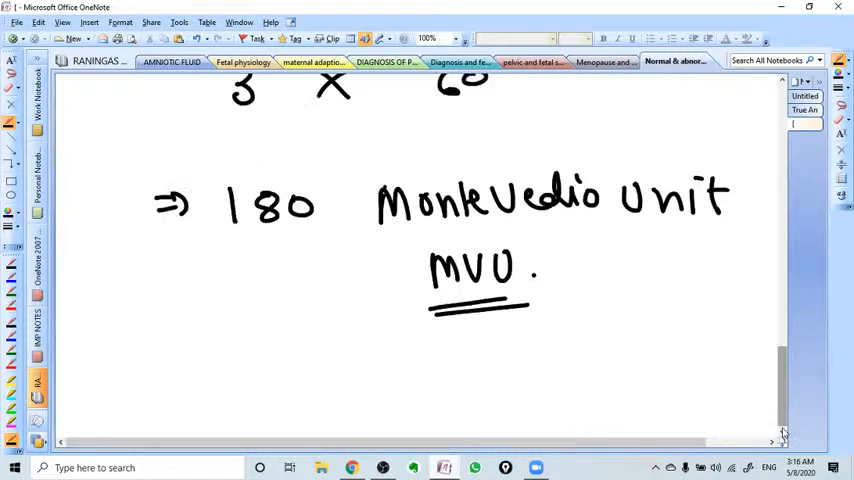
scroll(down, 3)
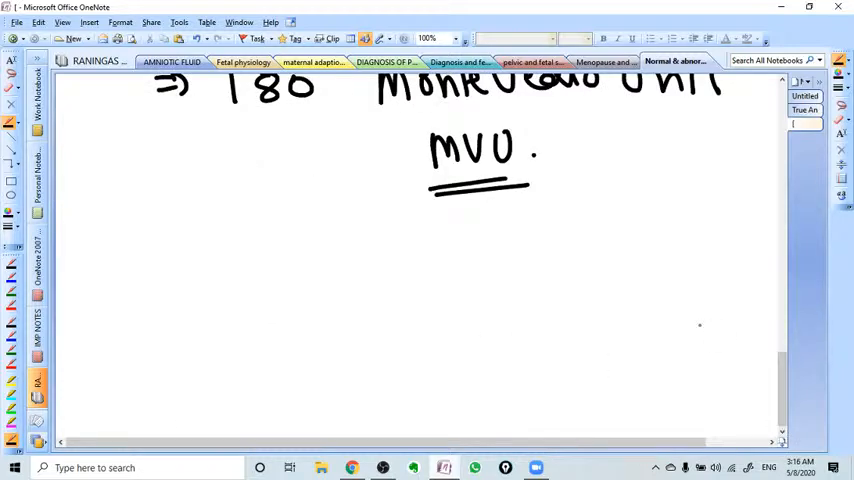
mouse_move(320, 317)
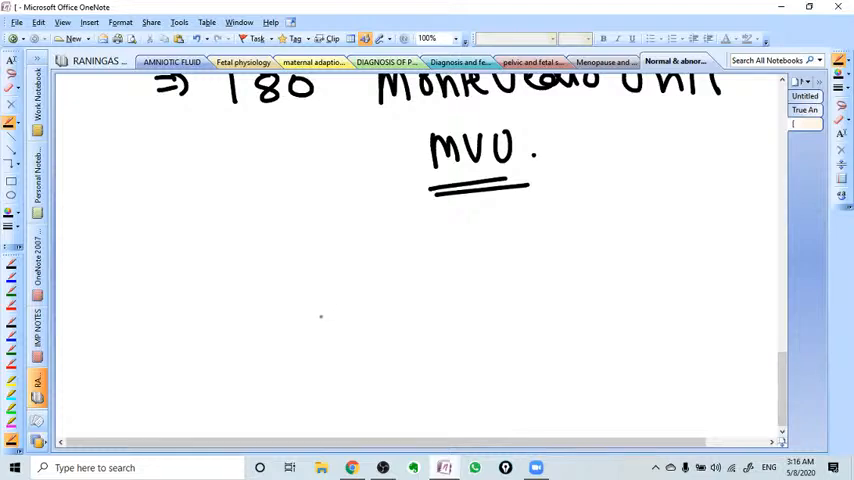